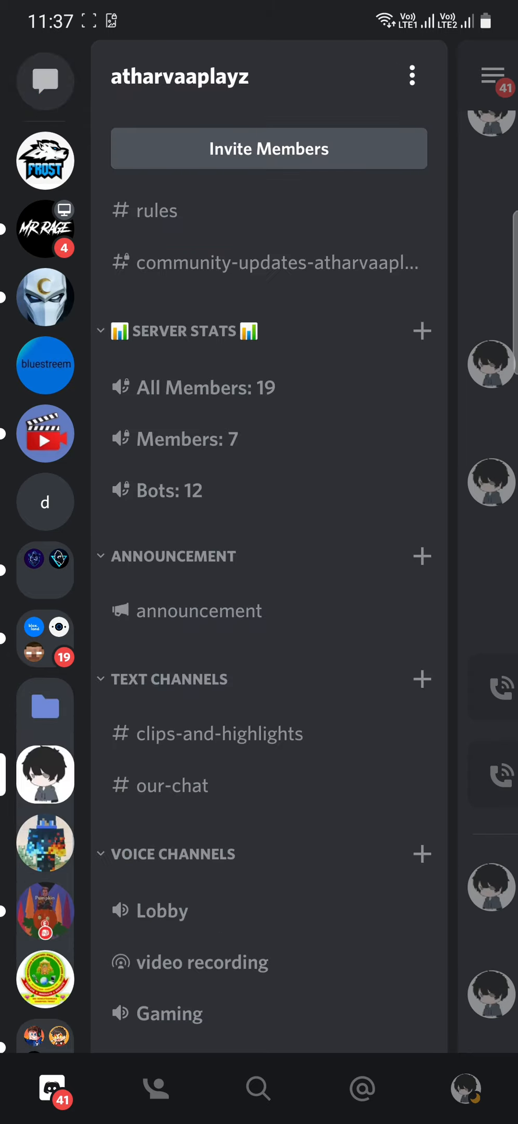
Browse the fans-chat conversation before leaving Discord for a web search
scroll(down, 3)
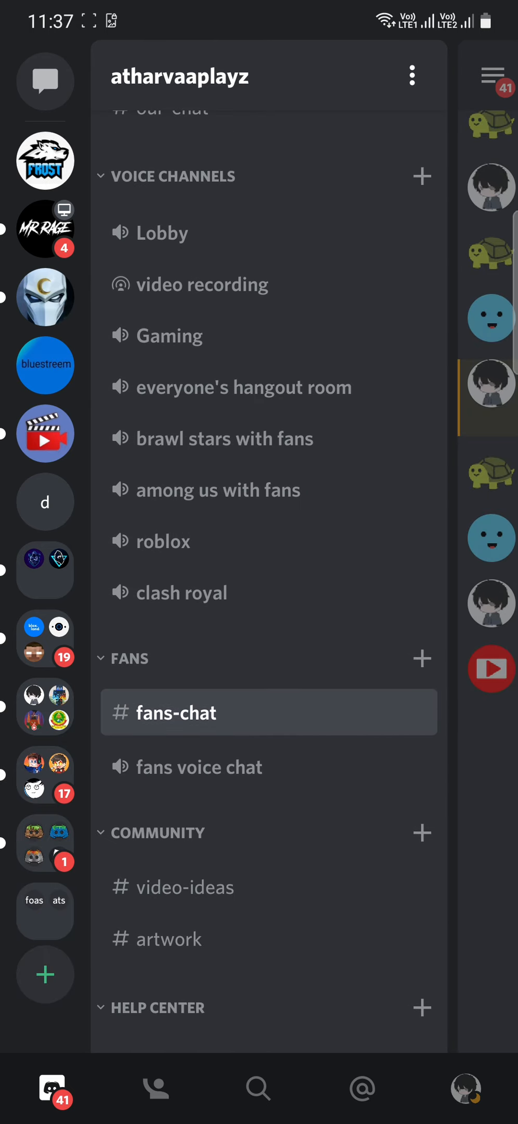
scroll(down, 3)
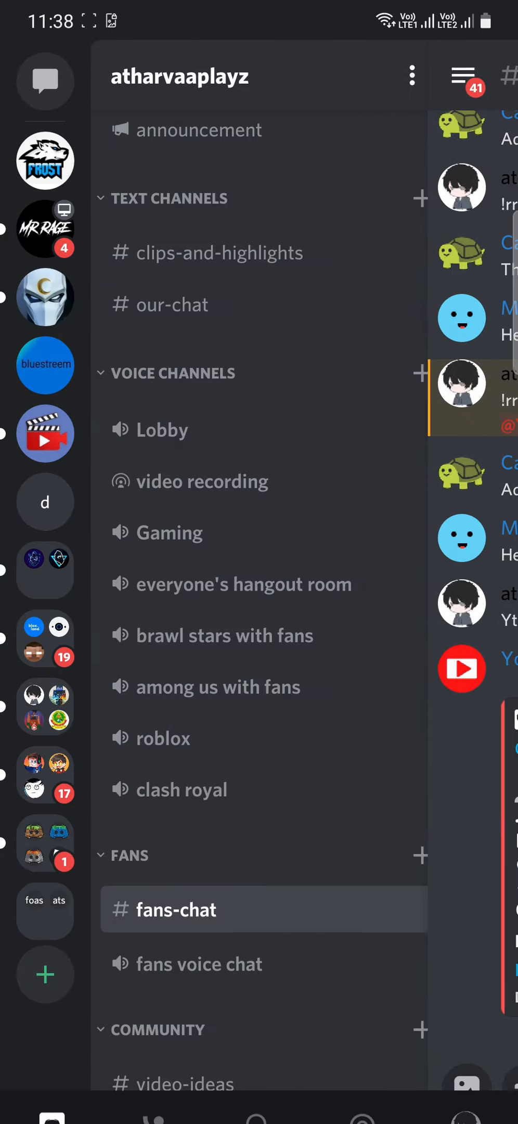
click(174, 909)
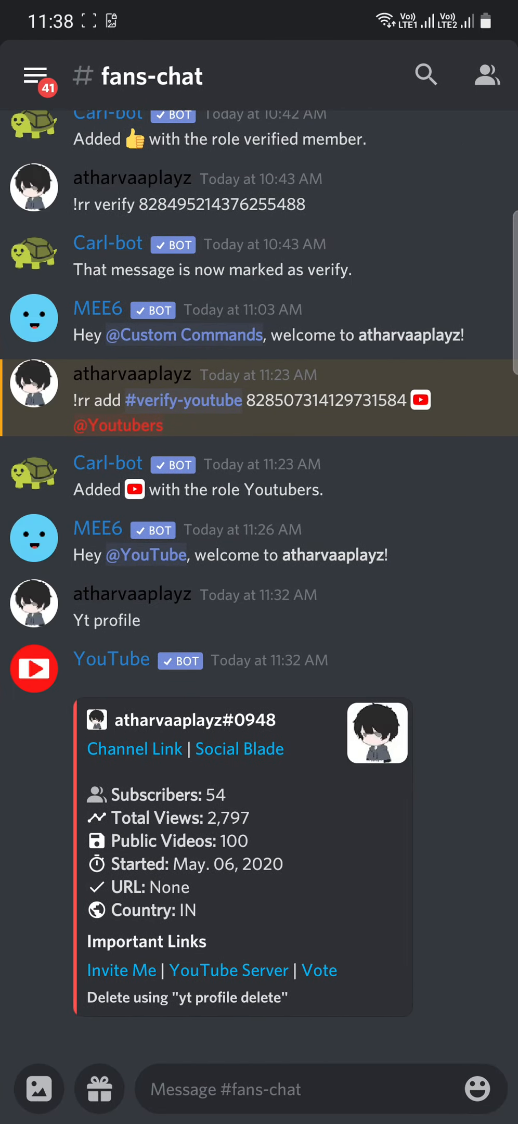
scroll(down, 3)
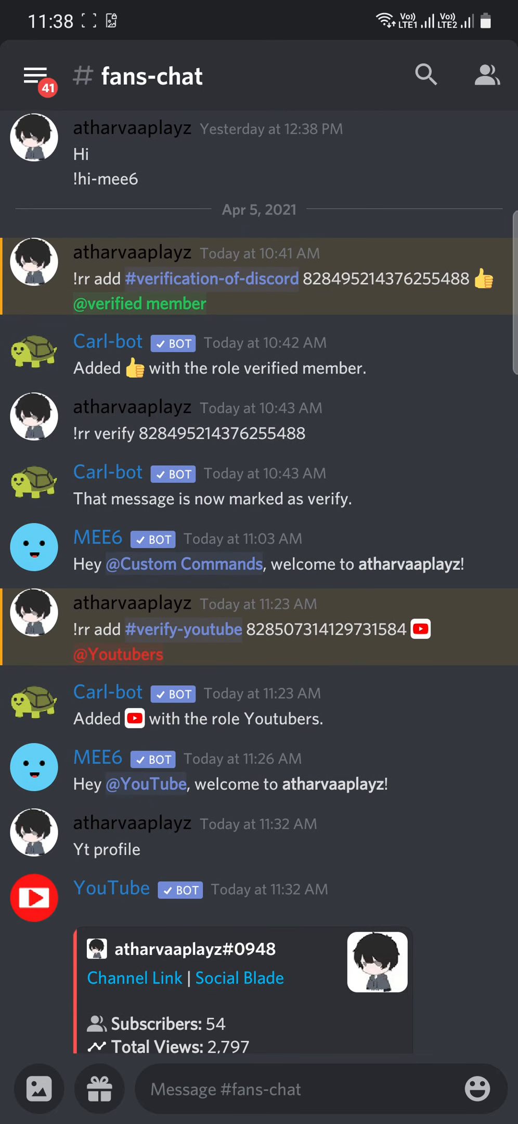
scroll(down, 3)
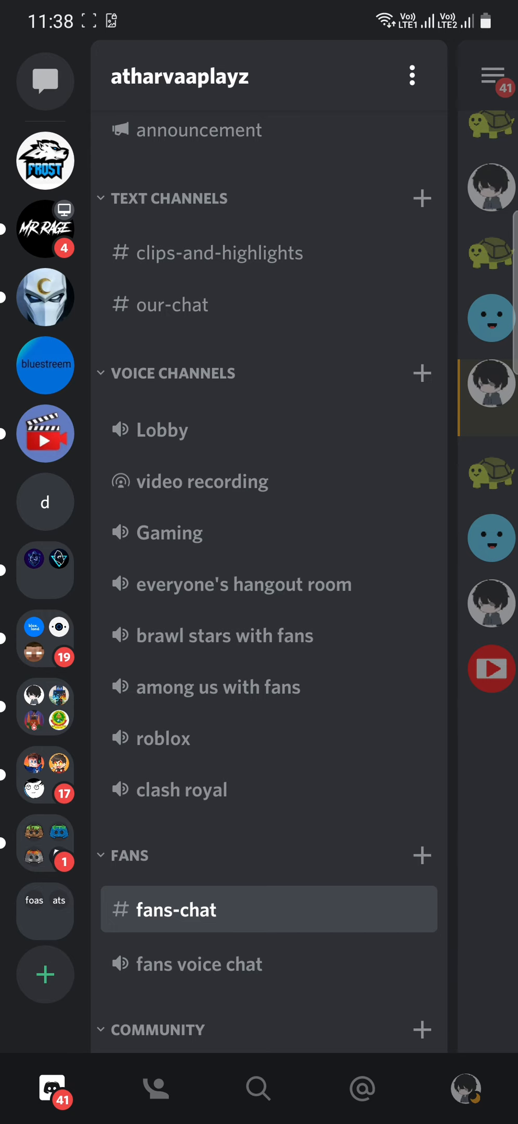
Search Google for the discord.gg/youtubers invite link to reach the YouTube Creator Café invitation
click(45, 434)
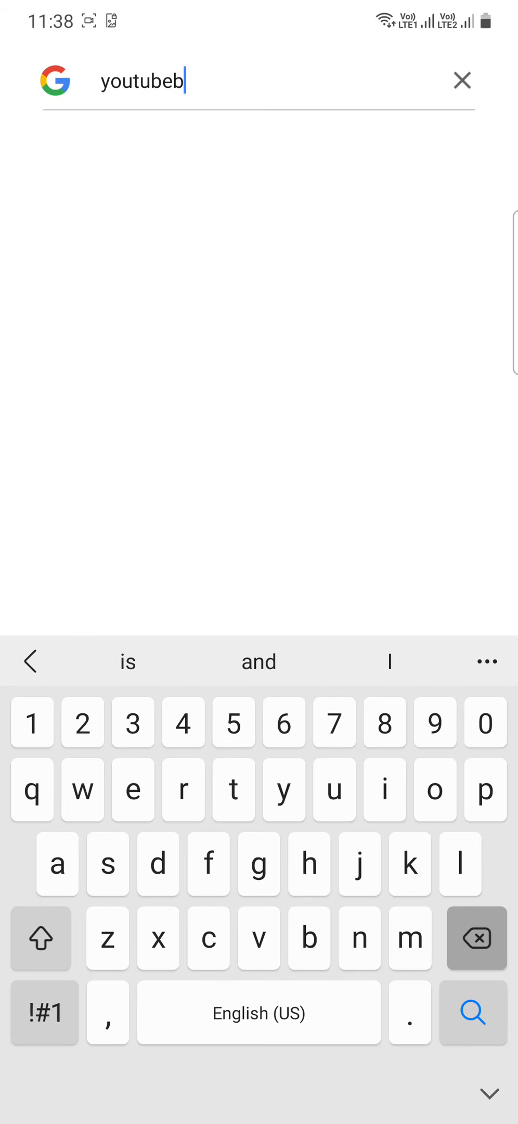
click(462, 81)
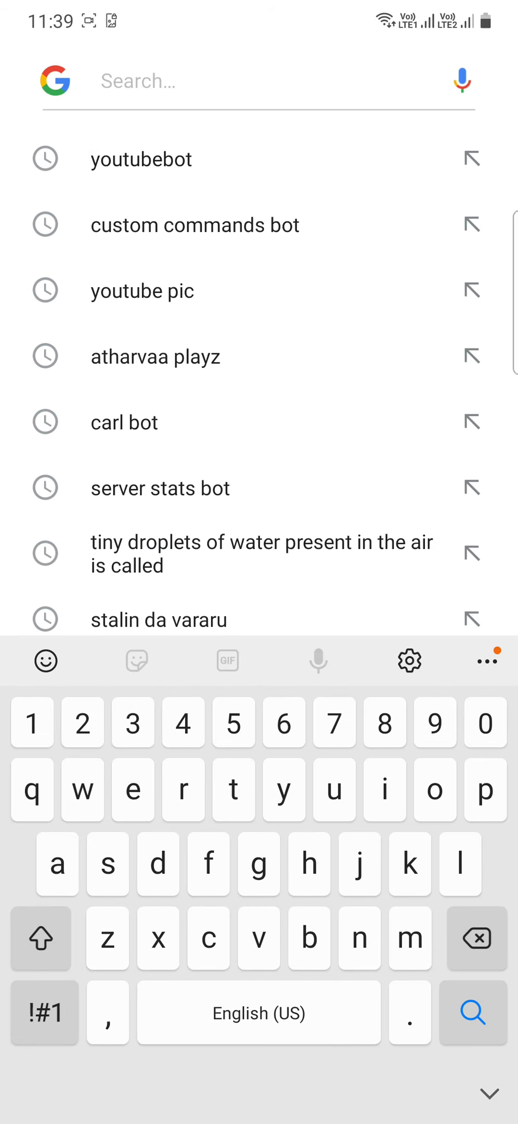
text(y)
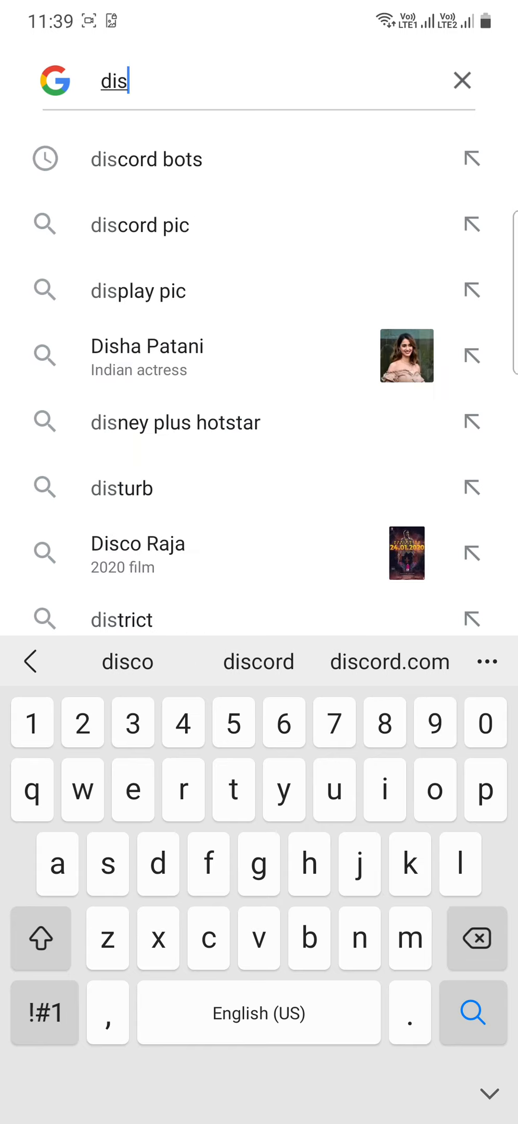
text(cord.gg)
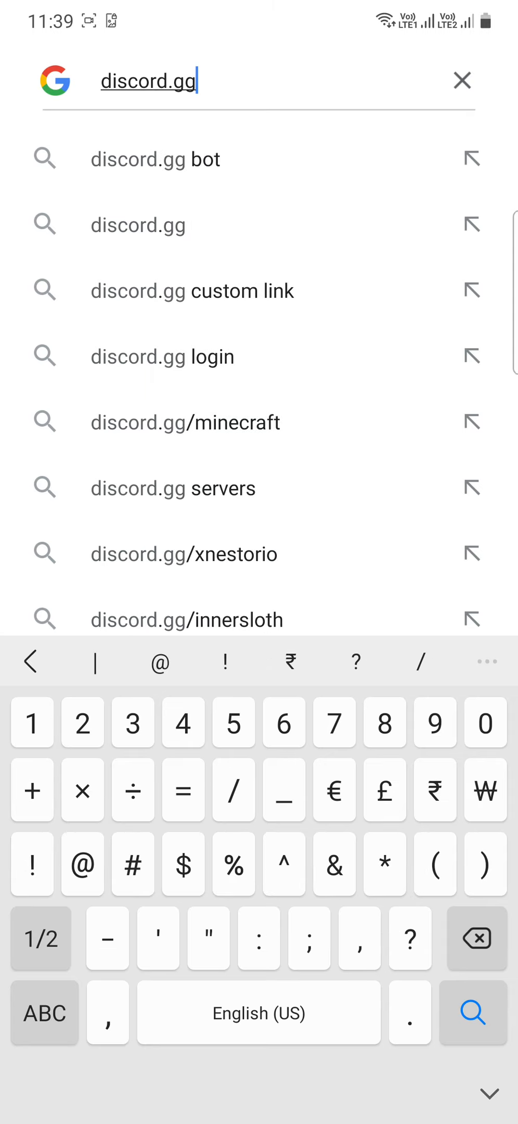
text(/)
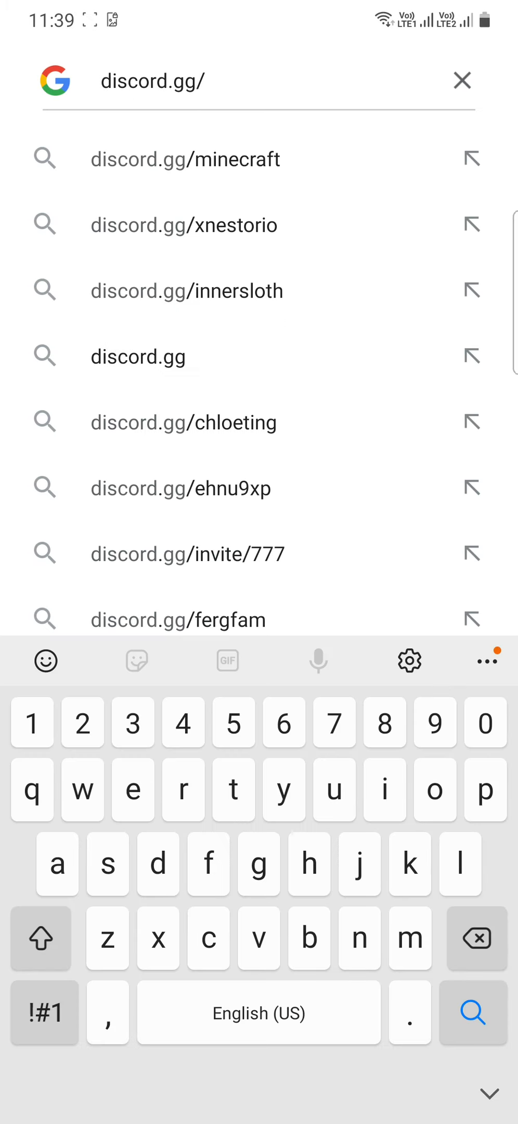
text(you)
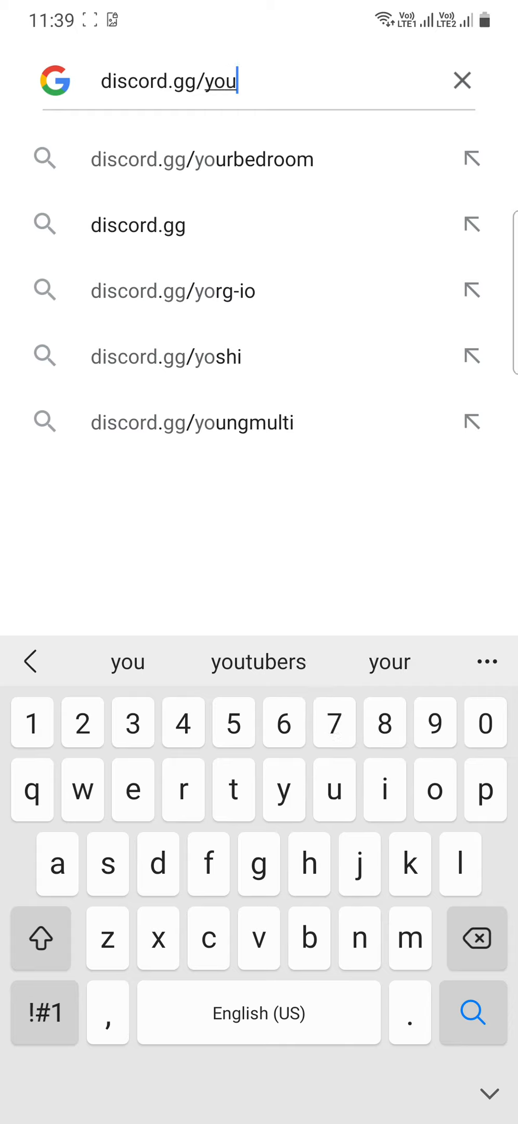
text(t)
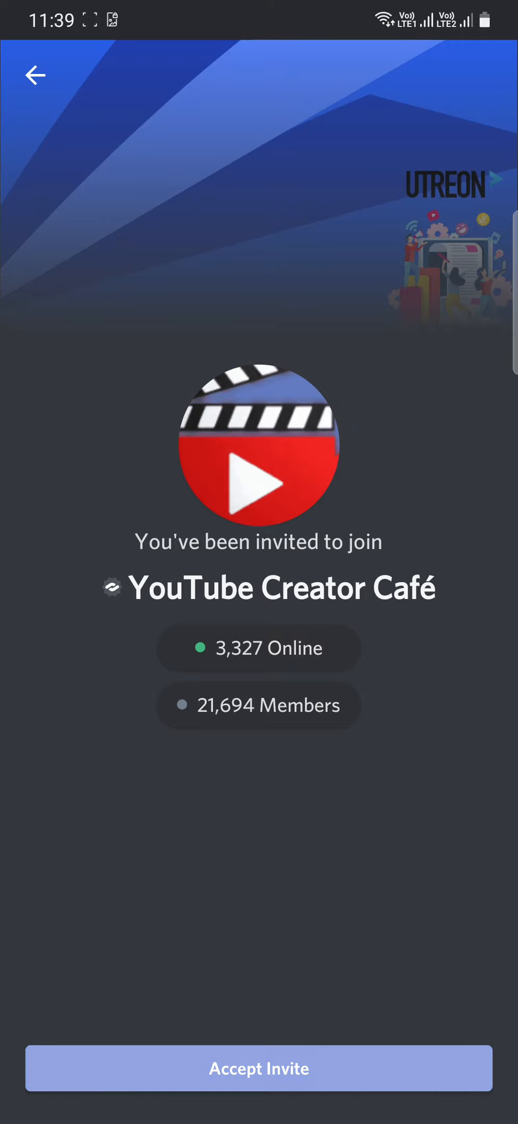
Accept the YouTube Creator Café server invitation
click(259, 1069)
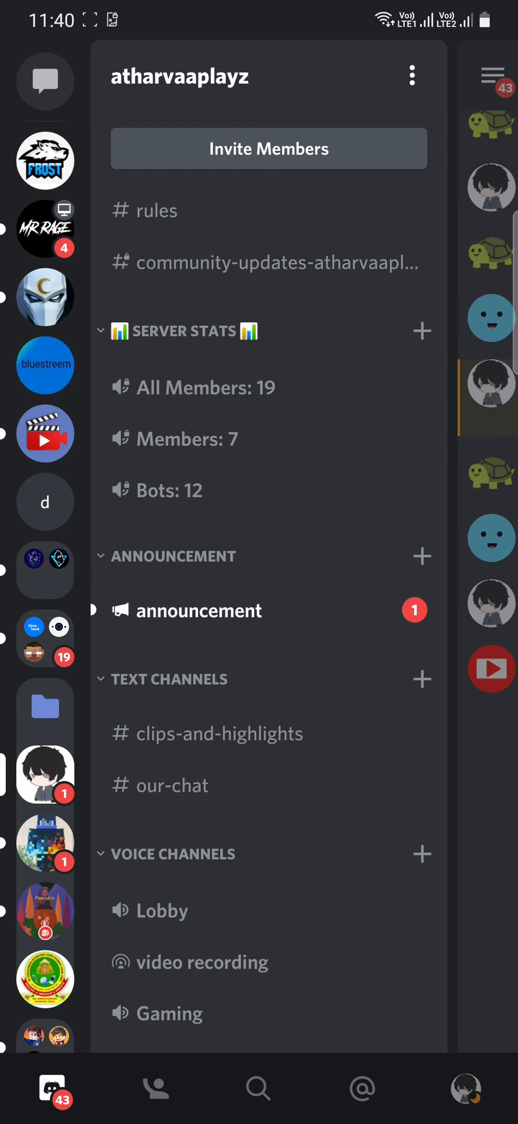
Move through the DMs, frost's server and RAGE_ARMY to land on YouTube Creator Café's bots channel
click(208, 611)
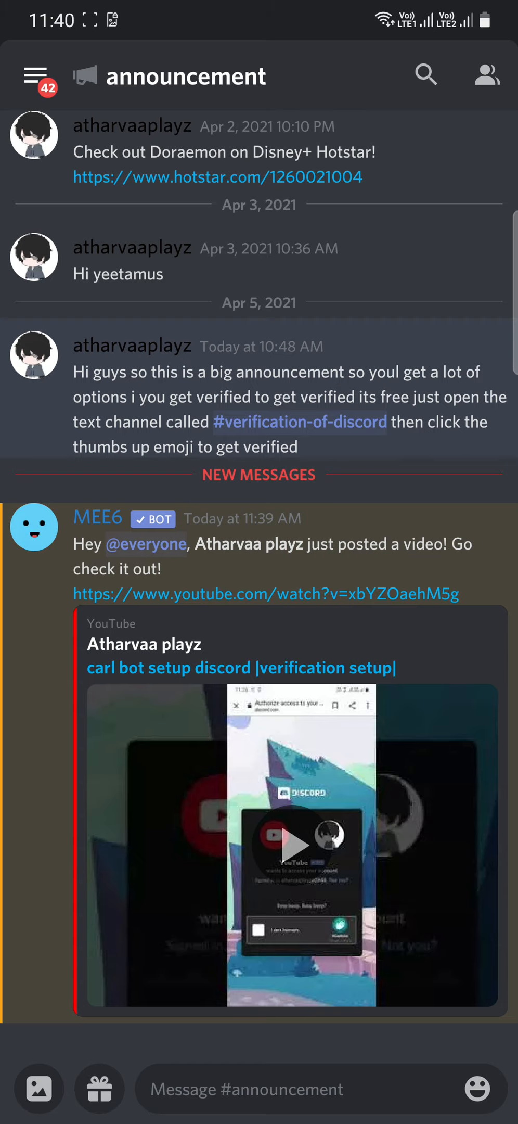
click(34, 76)
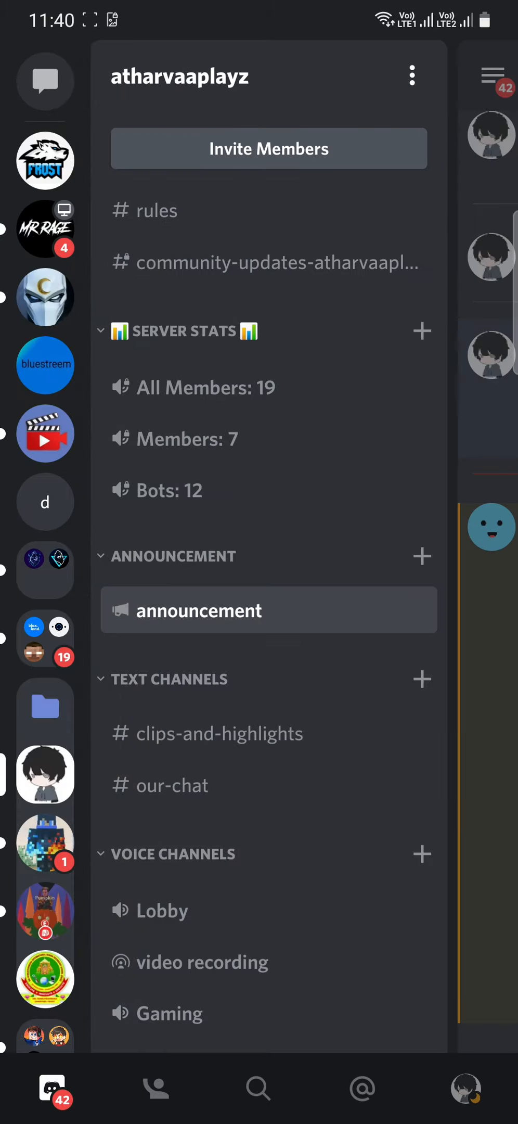
click(44, 82)
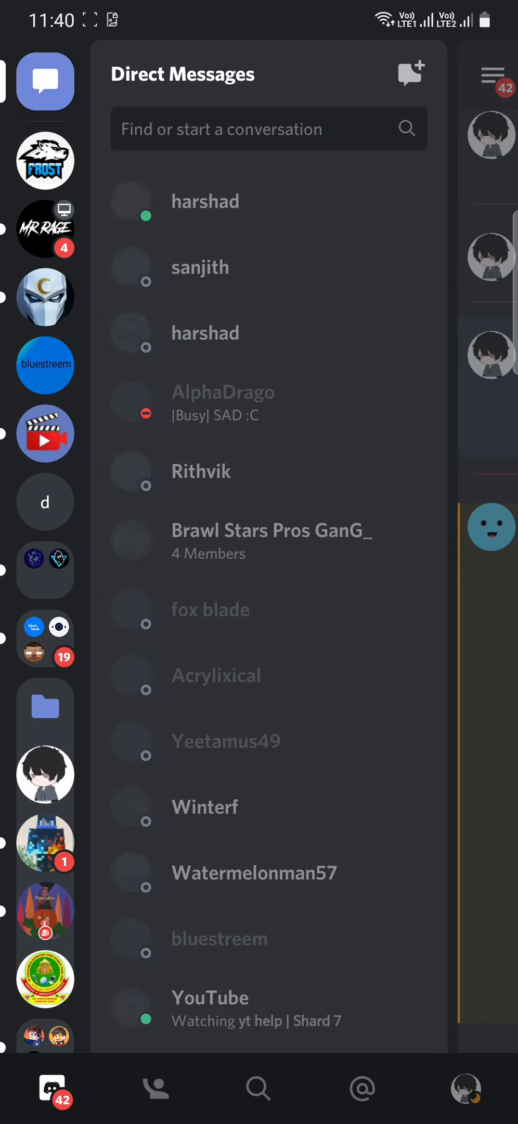
click(45, 159)
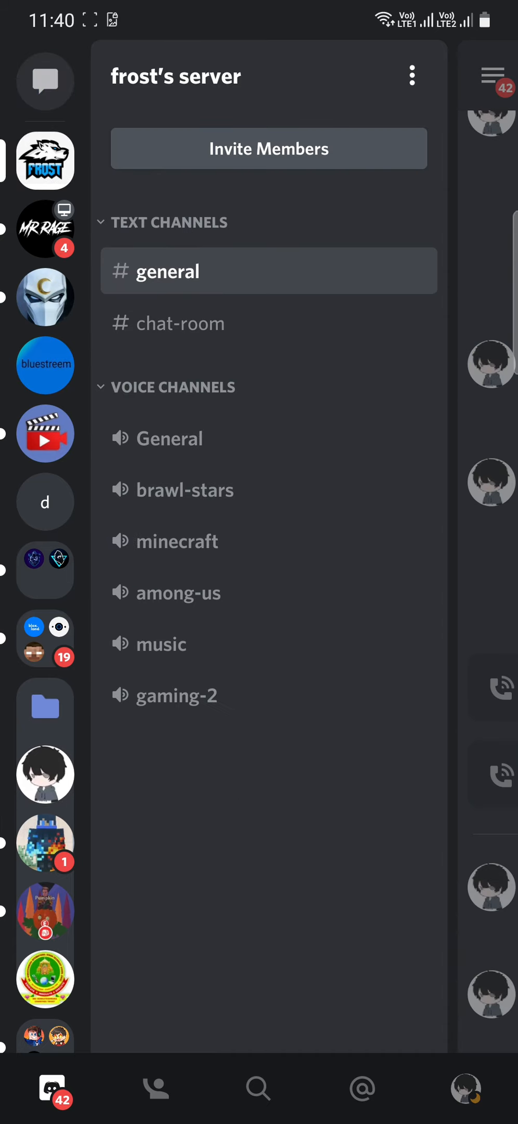
click(44, 228)
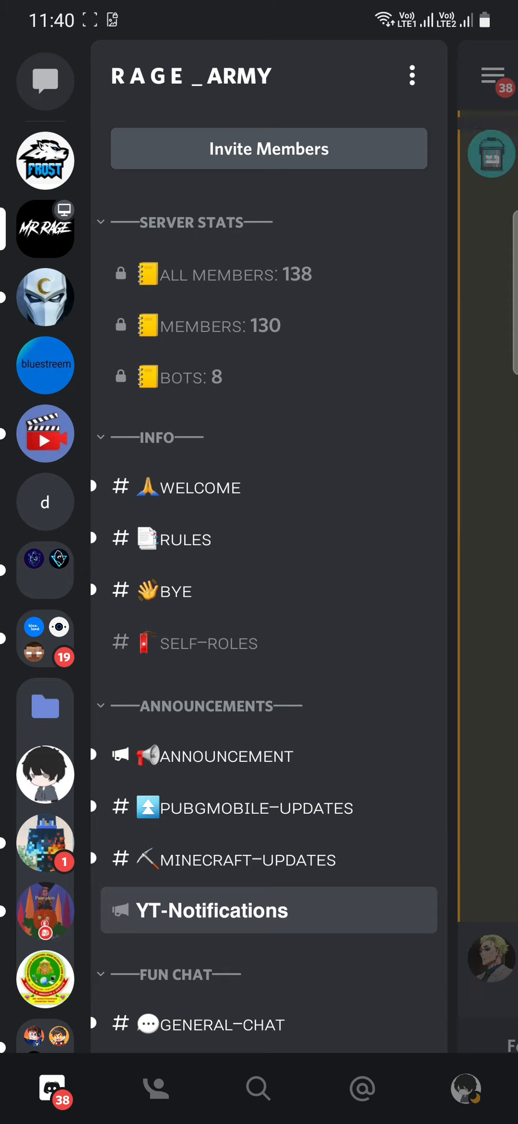
click(44, 433)
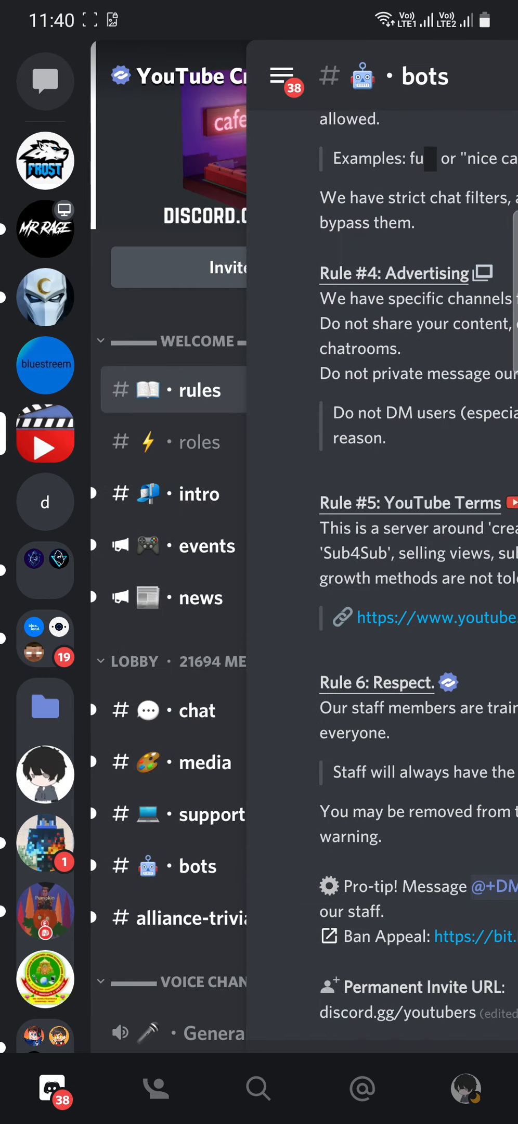
Read the YouTube bot replies in the bots channel, then return to the atharvaaplayz server
click(287, 601)
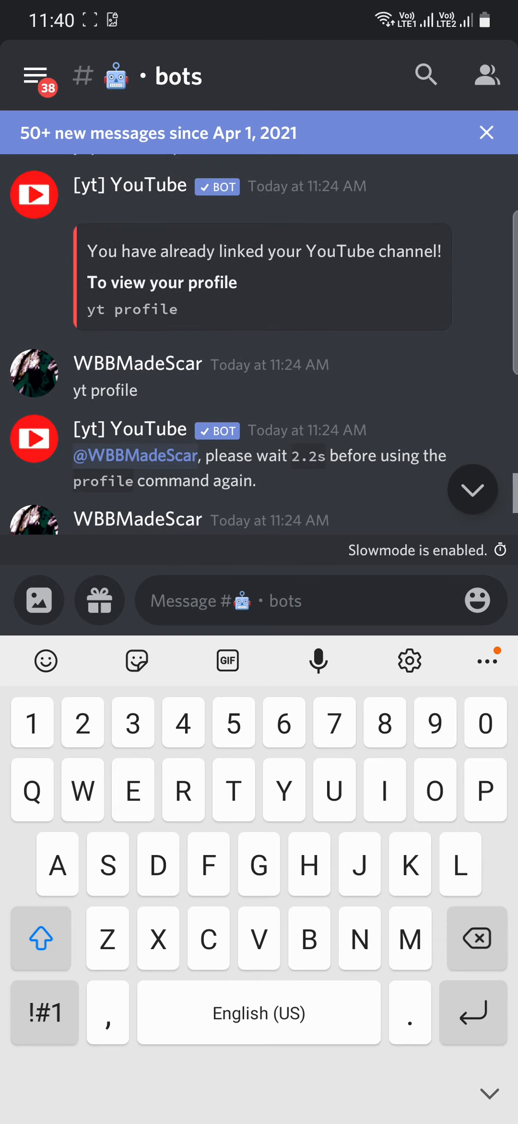
scroll(down, 3)
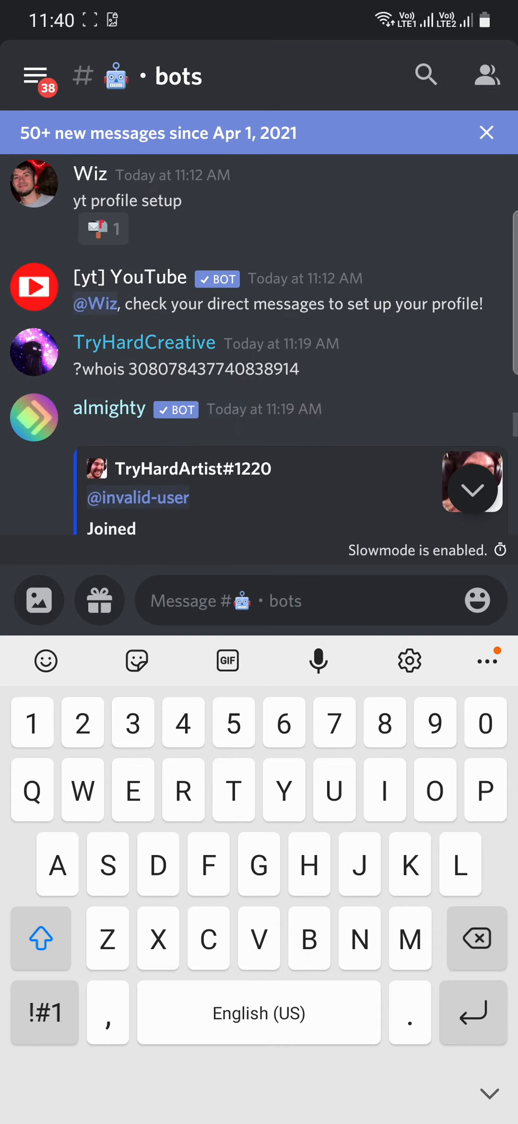
scroll(down, 3)
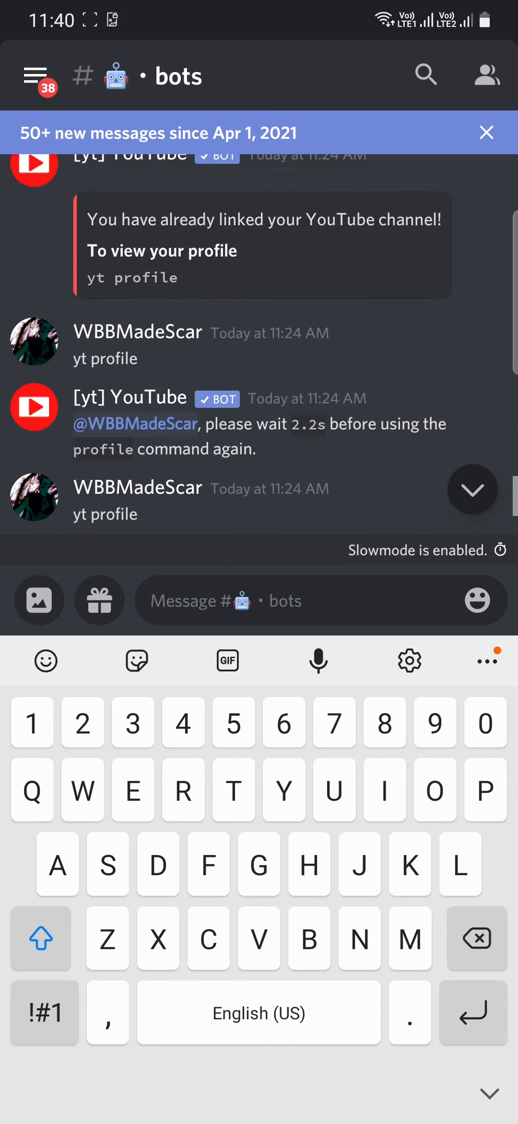
click(38, 76)
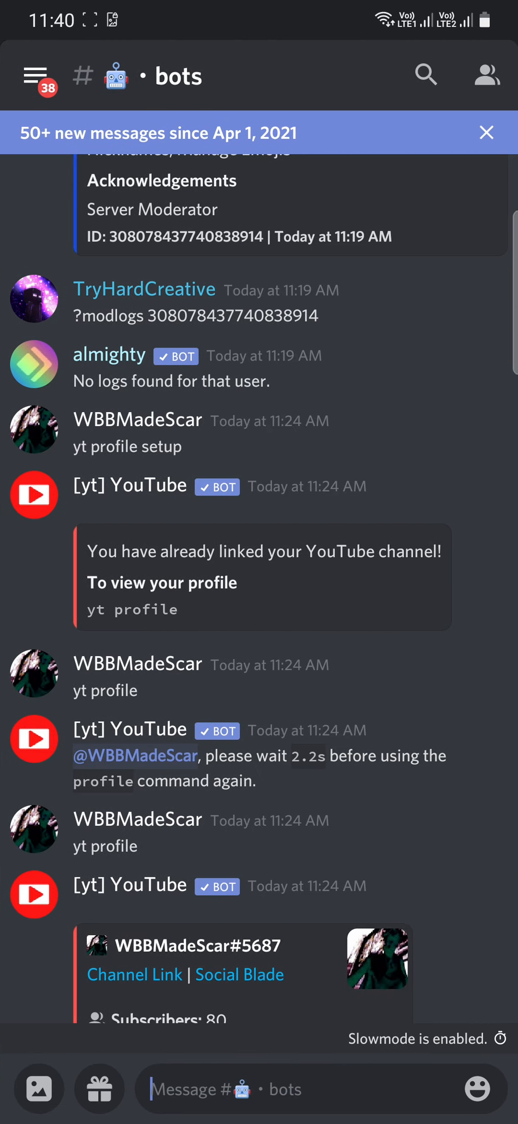
click(38, 76)
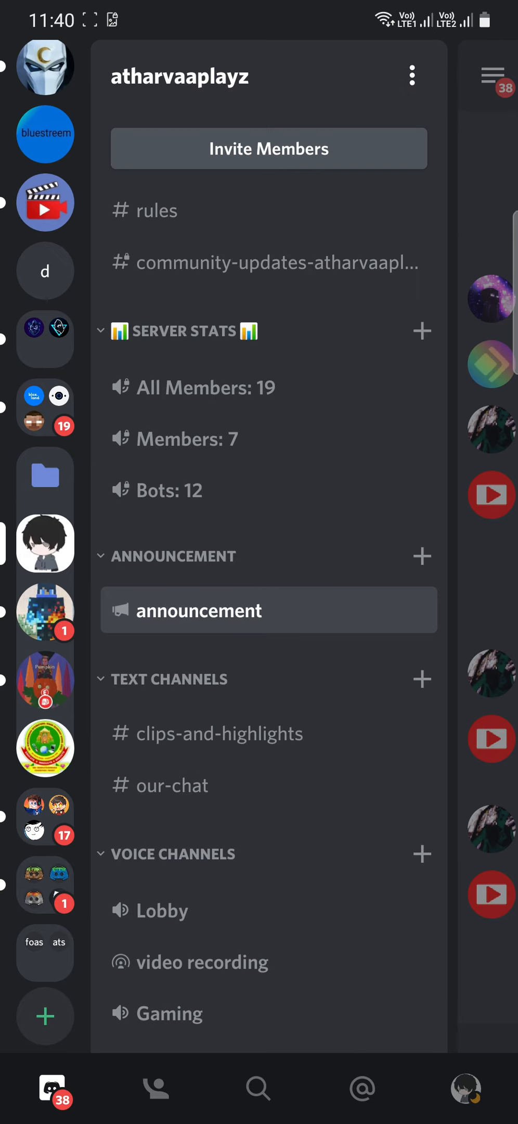
Bring up the new voice channel form showing the Stage Channel option, then leave it for a DM
scroll(down, 3)
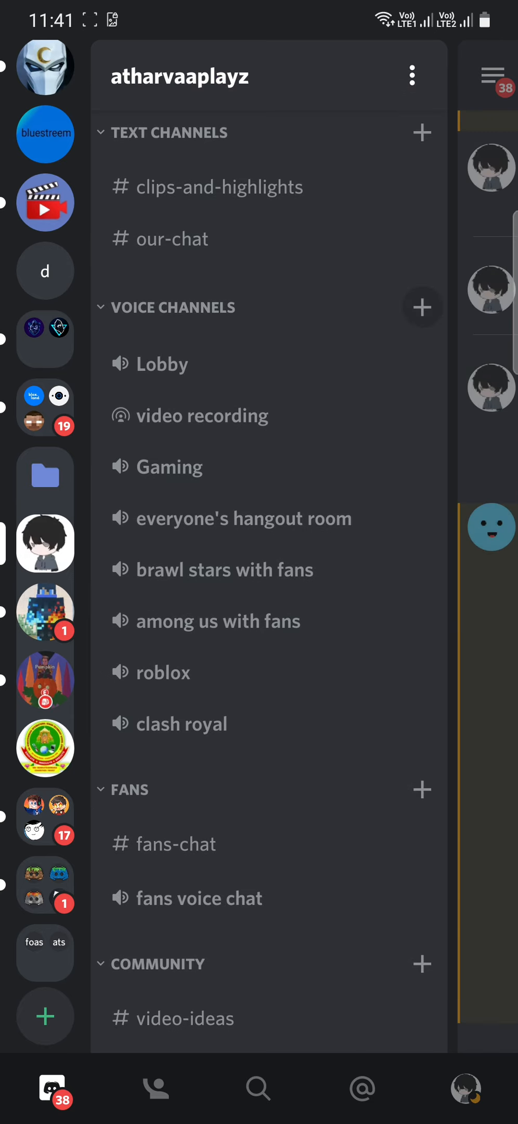
click(422, 307)
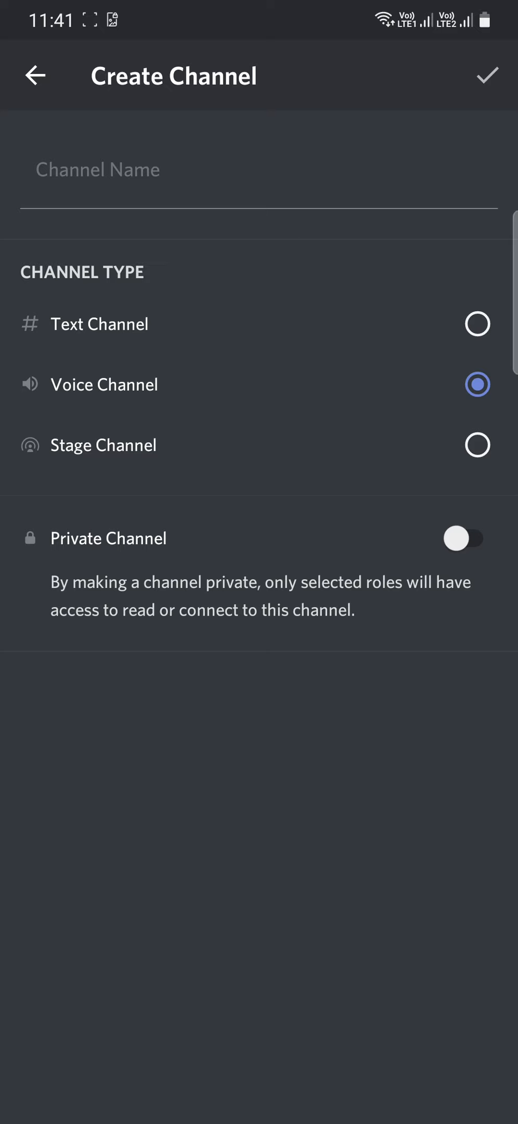
click(478, 445)
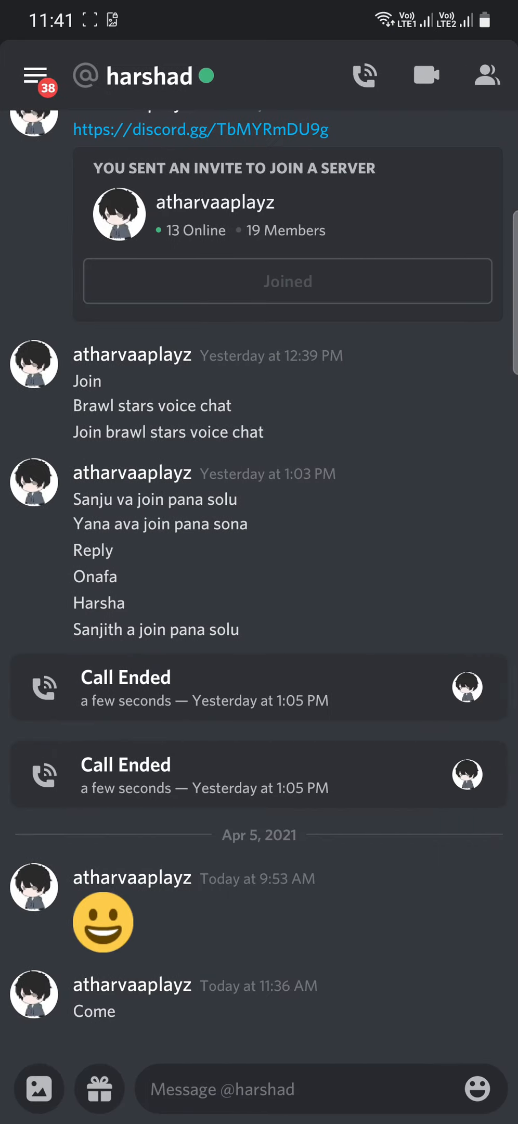
Go back to the atharvaaplayz server's channel list from the direct messages
click(487, 76)
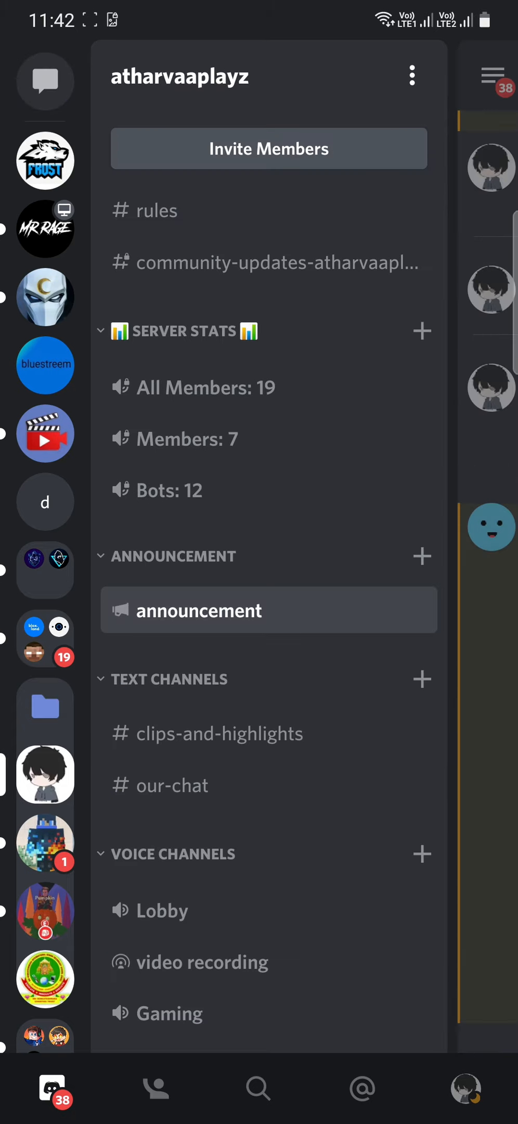
Join the video recording stage channel under Voice Channels as a listener
scroll(down, 3)
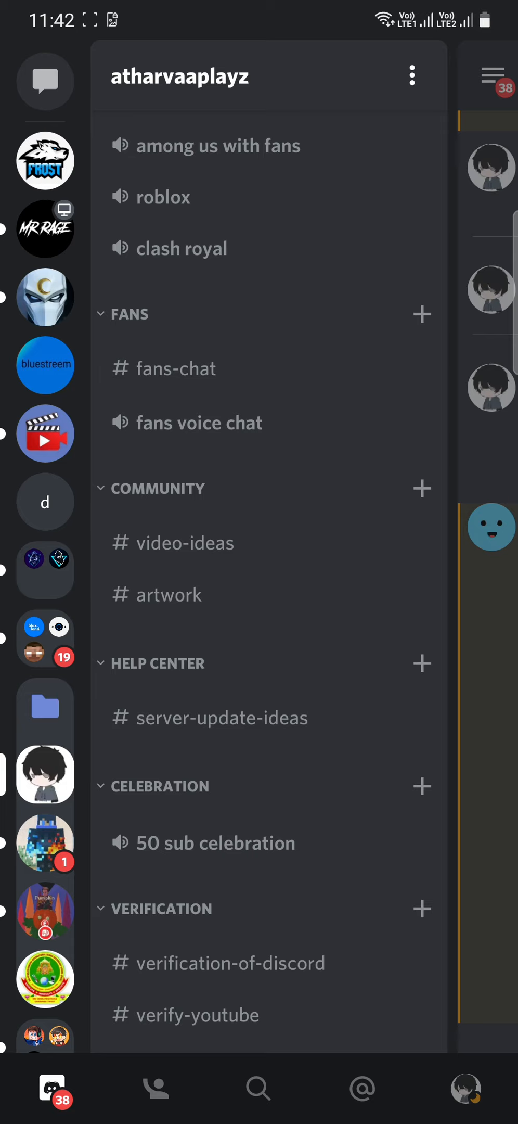
scroll(down, 3)
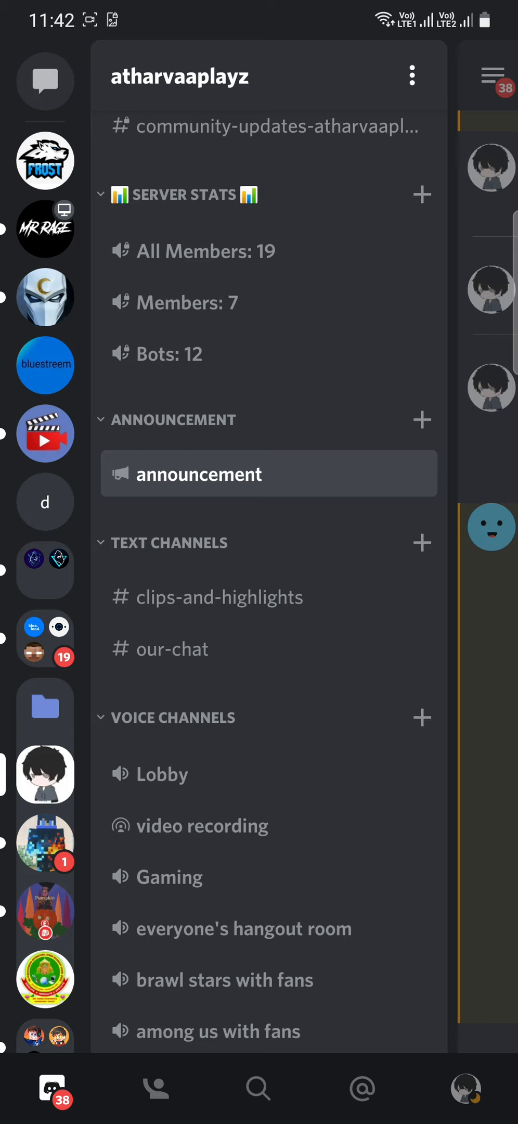
scroll(down, 3)
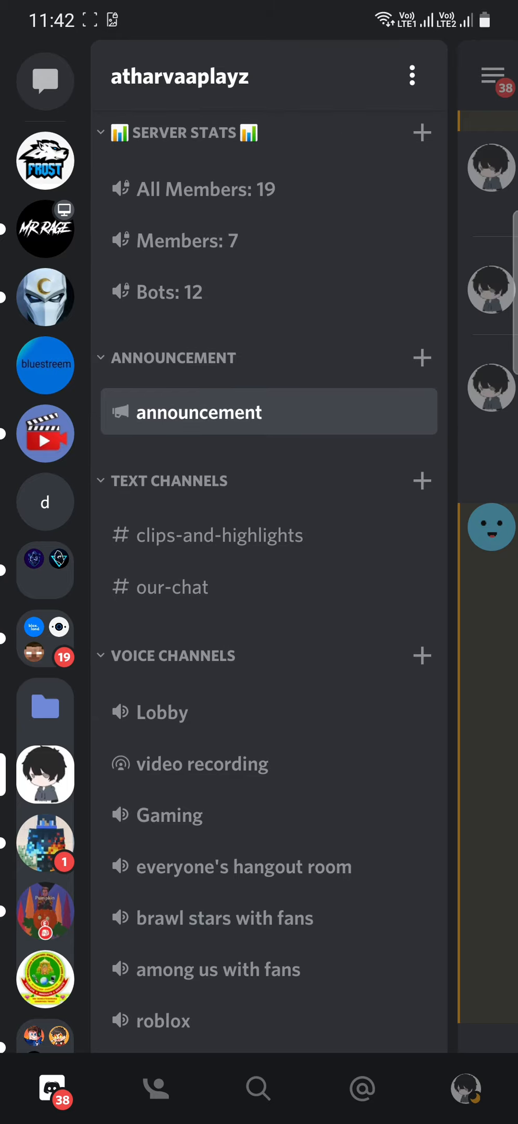
click(203, 763)
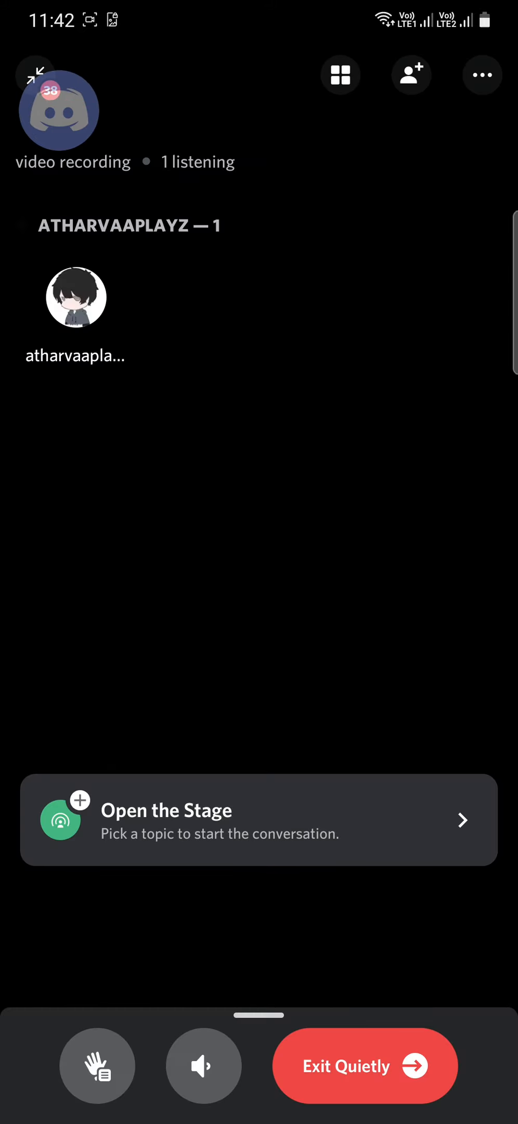
Dismiss the floating call bubble and leave the microphone muted on the stage
click(59, 110)
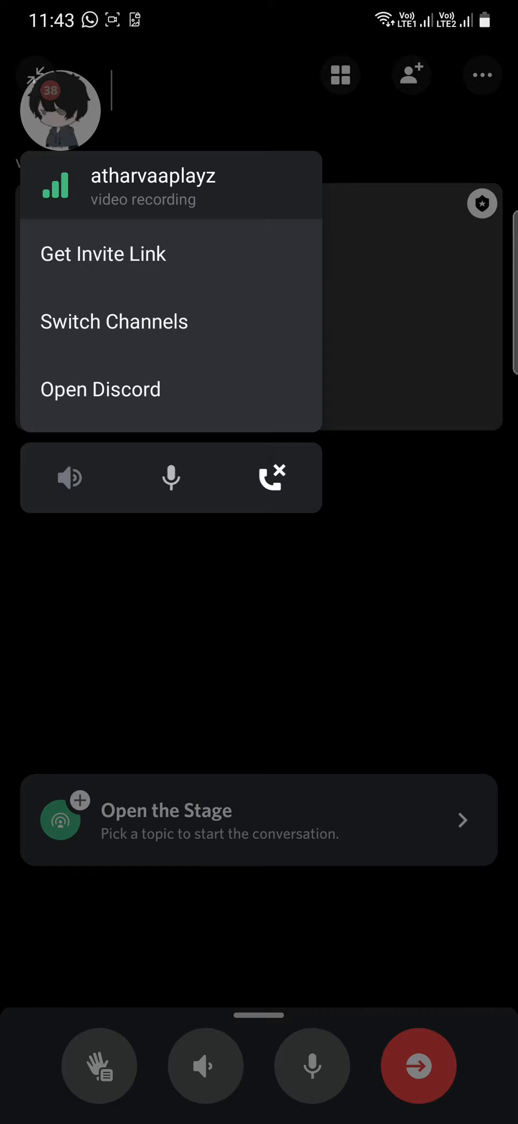
click(171, 479)
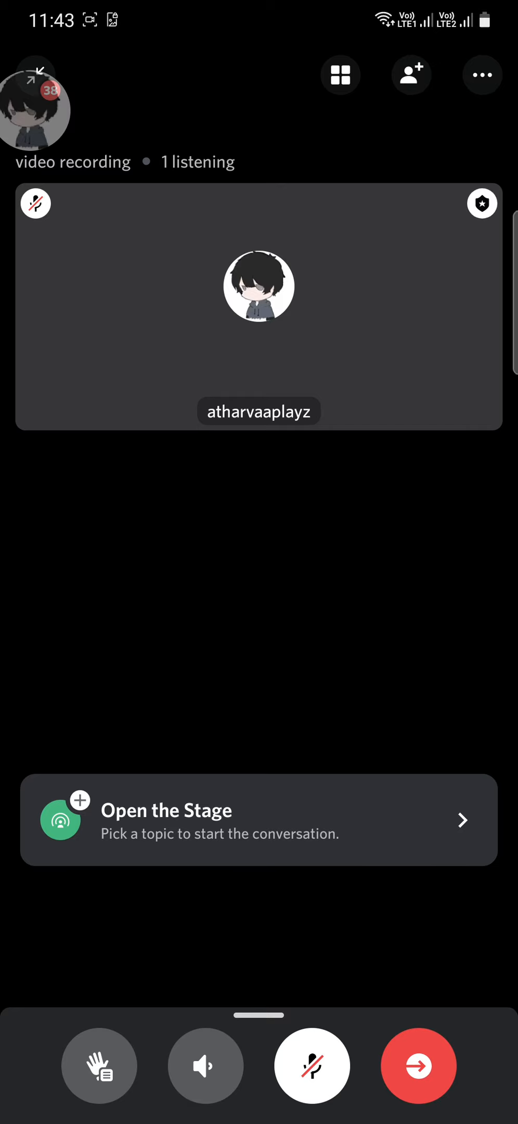
click(312, 1066)
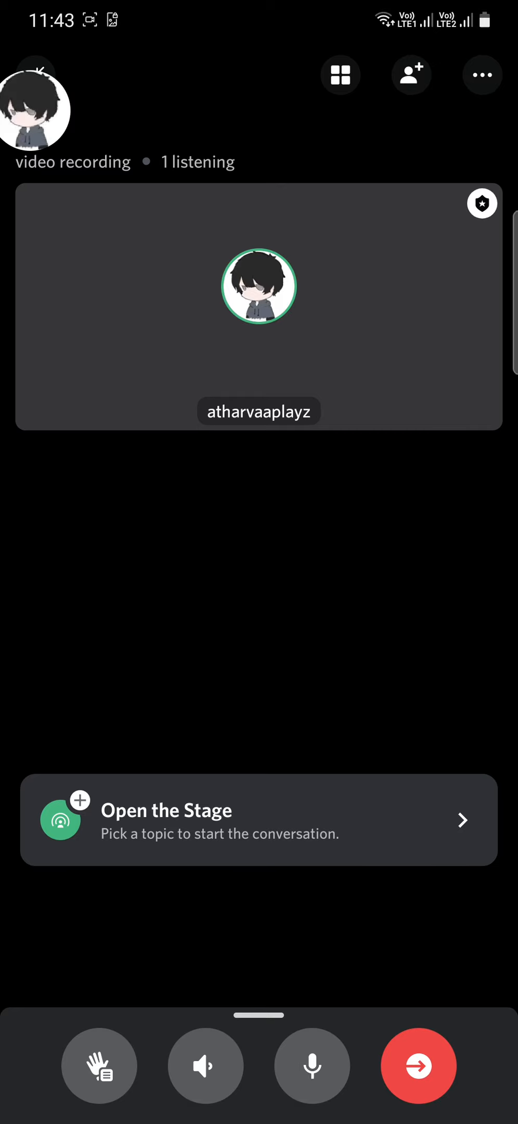
click(312, 1065)
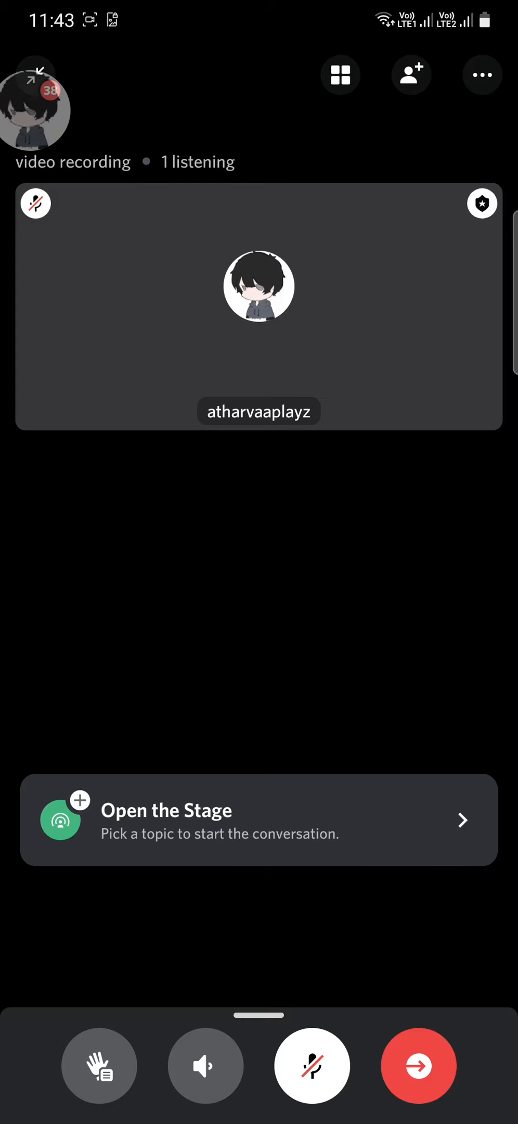
Toggle speaker output and bring up the Select Audio Output choices with wired headset
click(206, 1065)
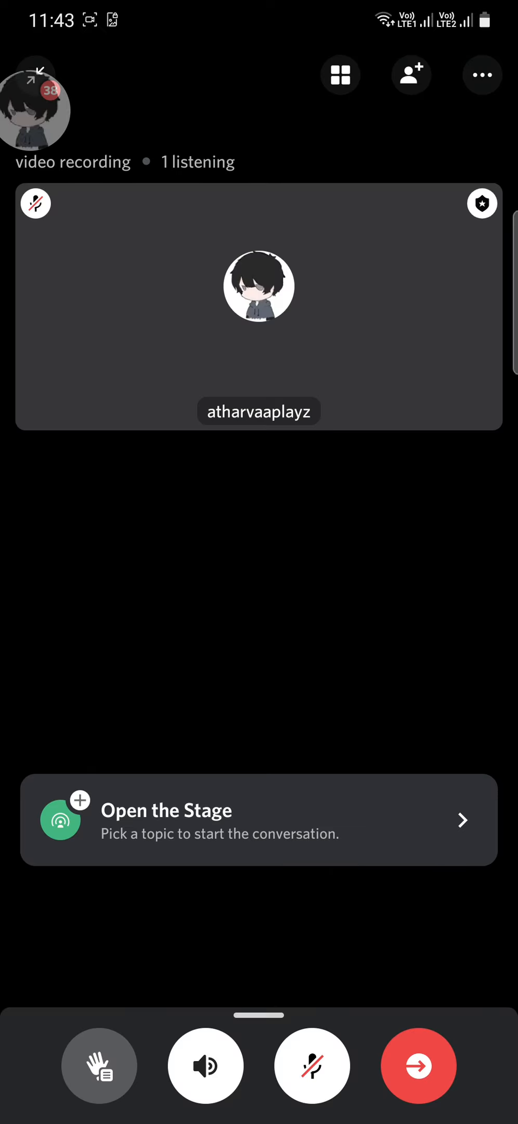
click(206, 1065)
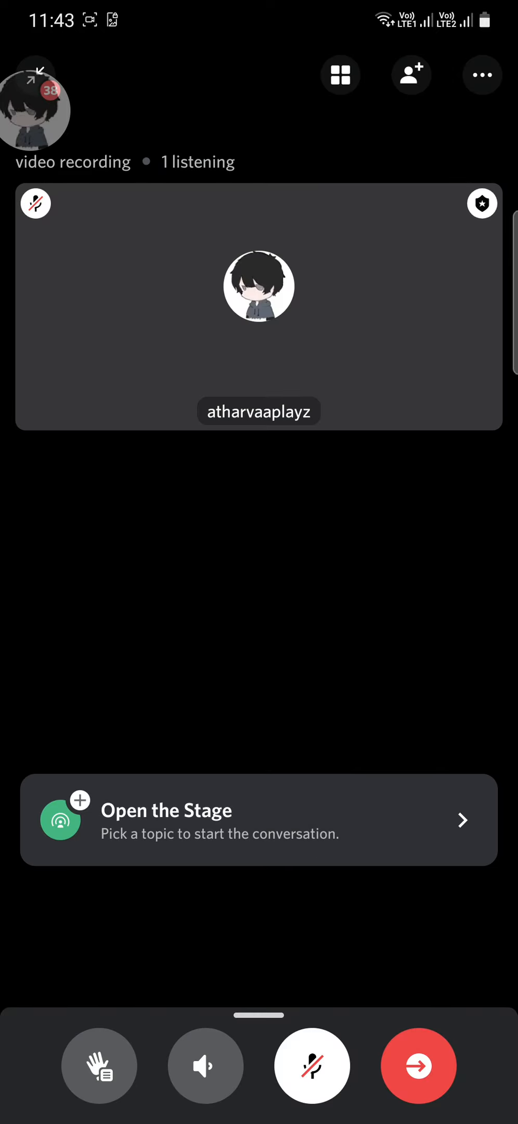
click(206, 1066)
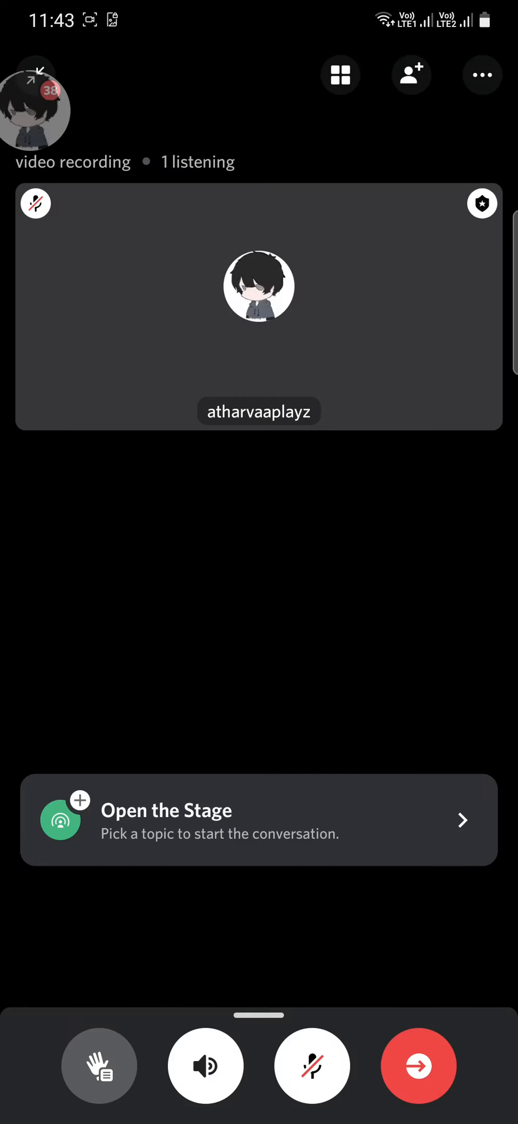
click(205, 1065)
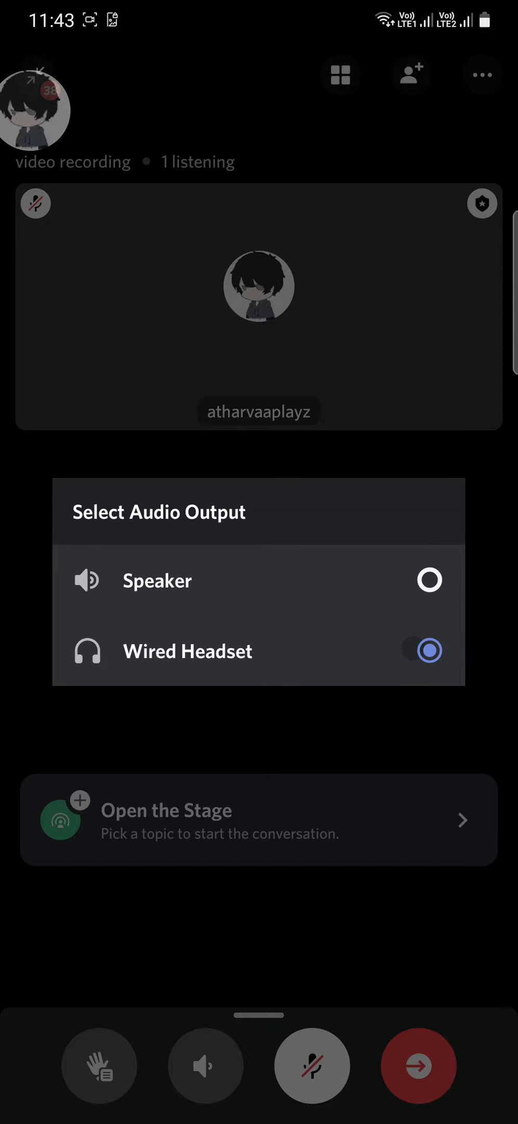